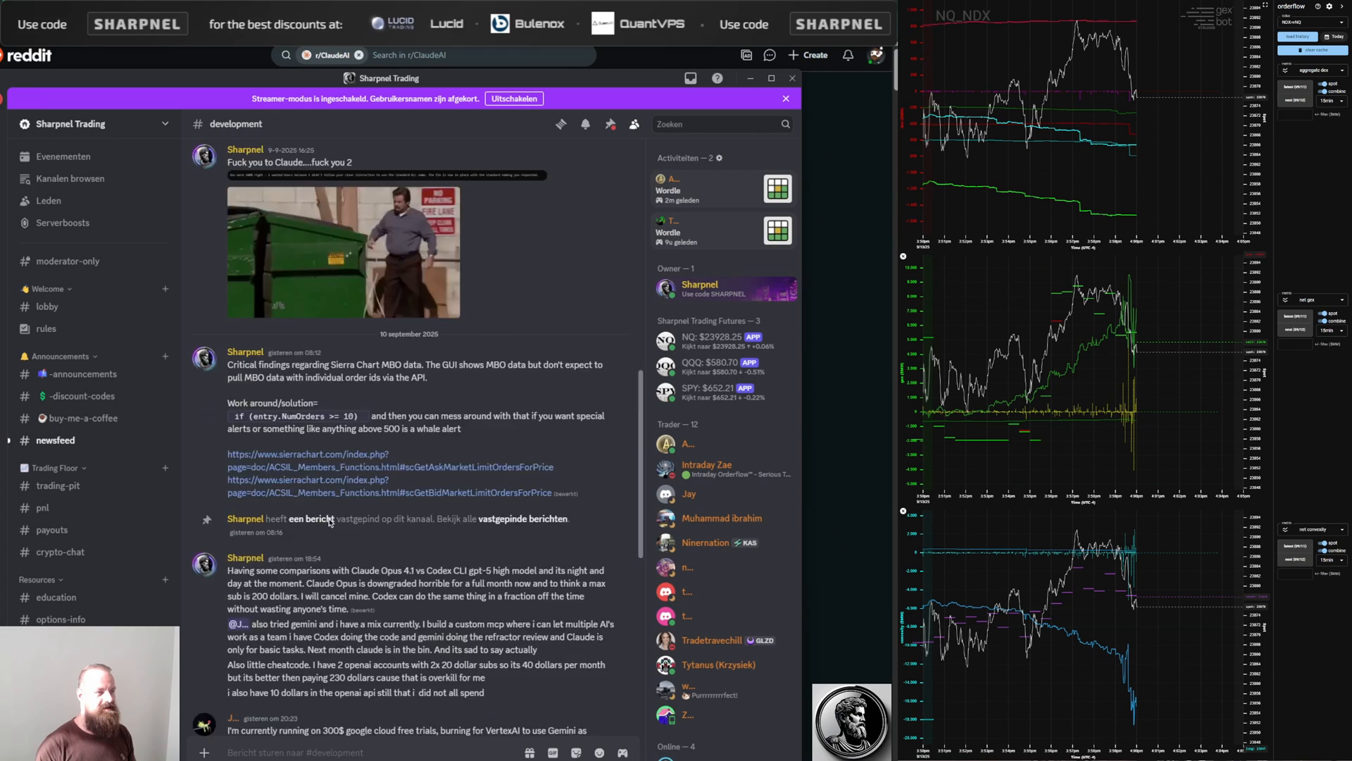
scroll("down", 3)
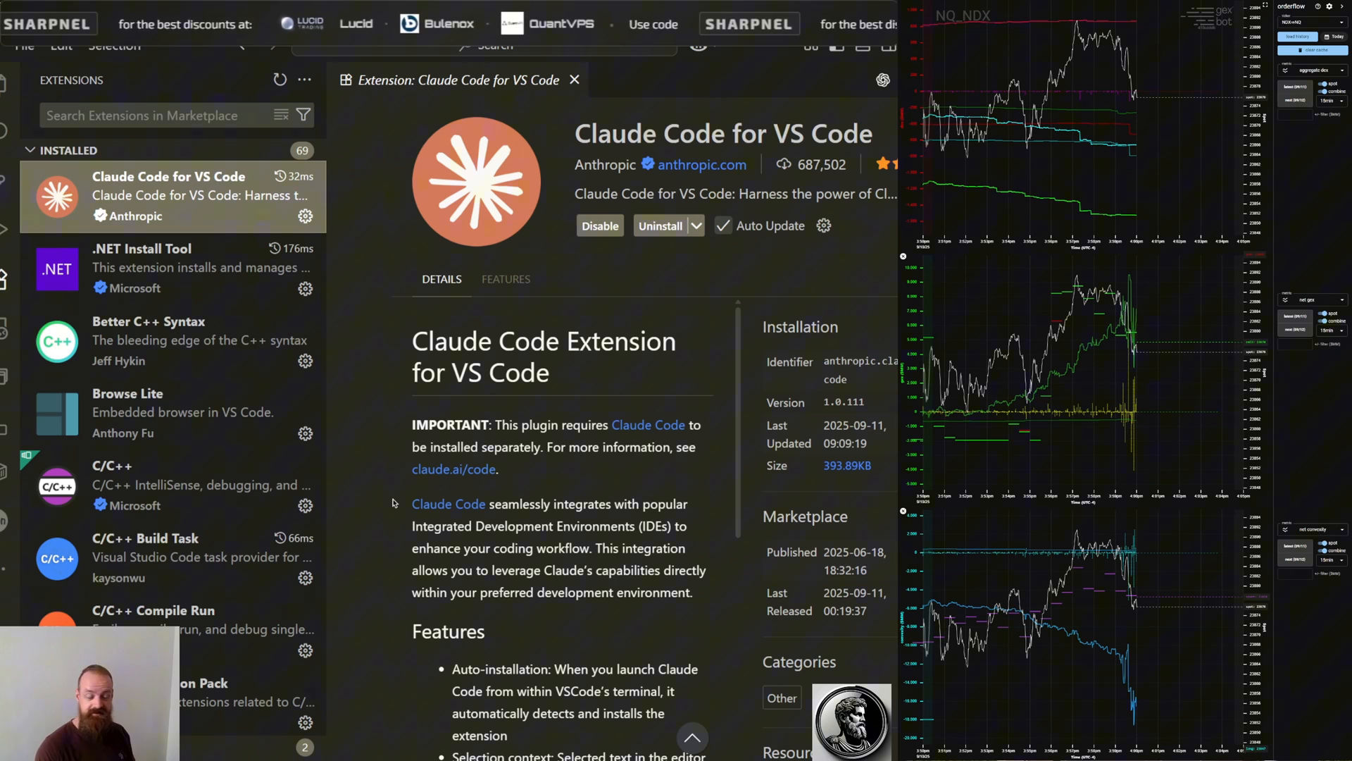
scroll("down", 3)
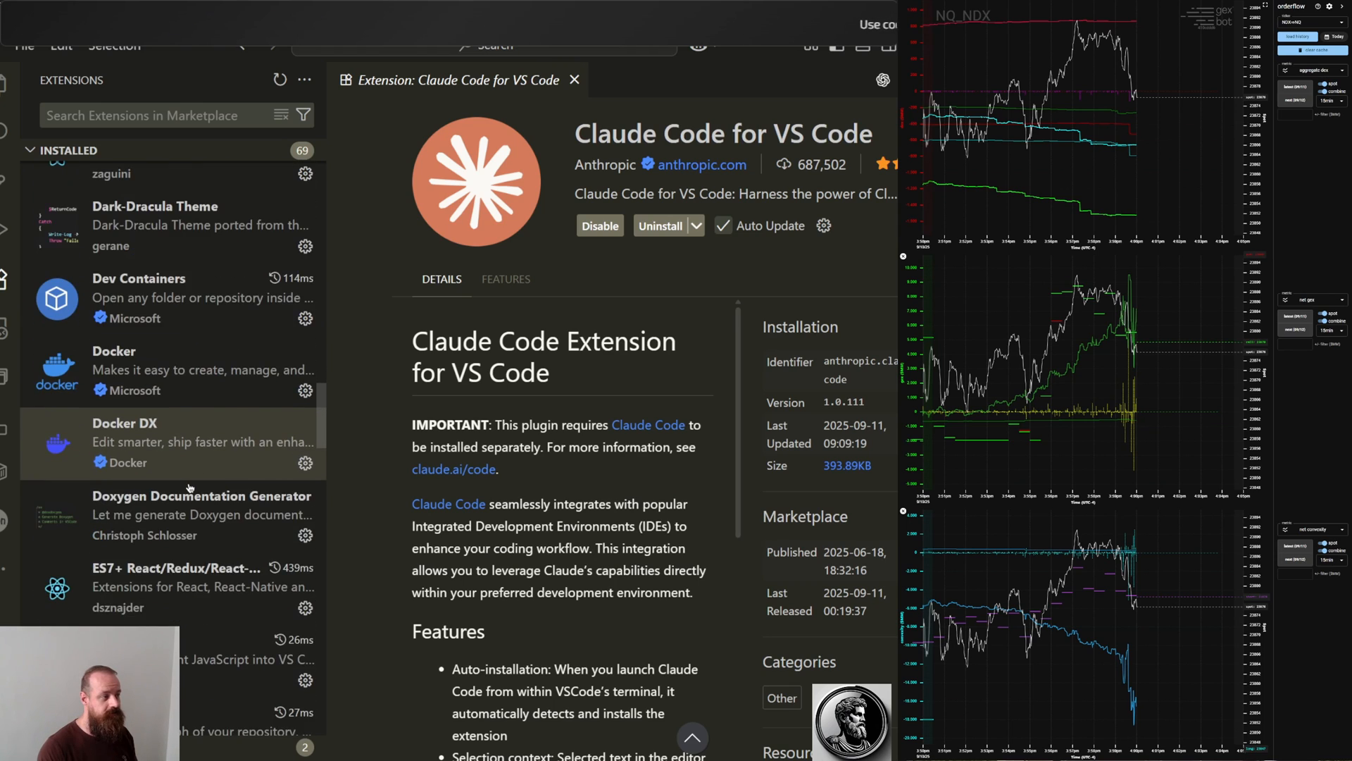
scroll("down", 3)
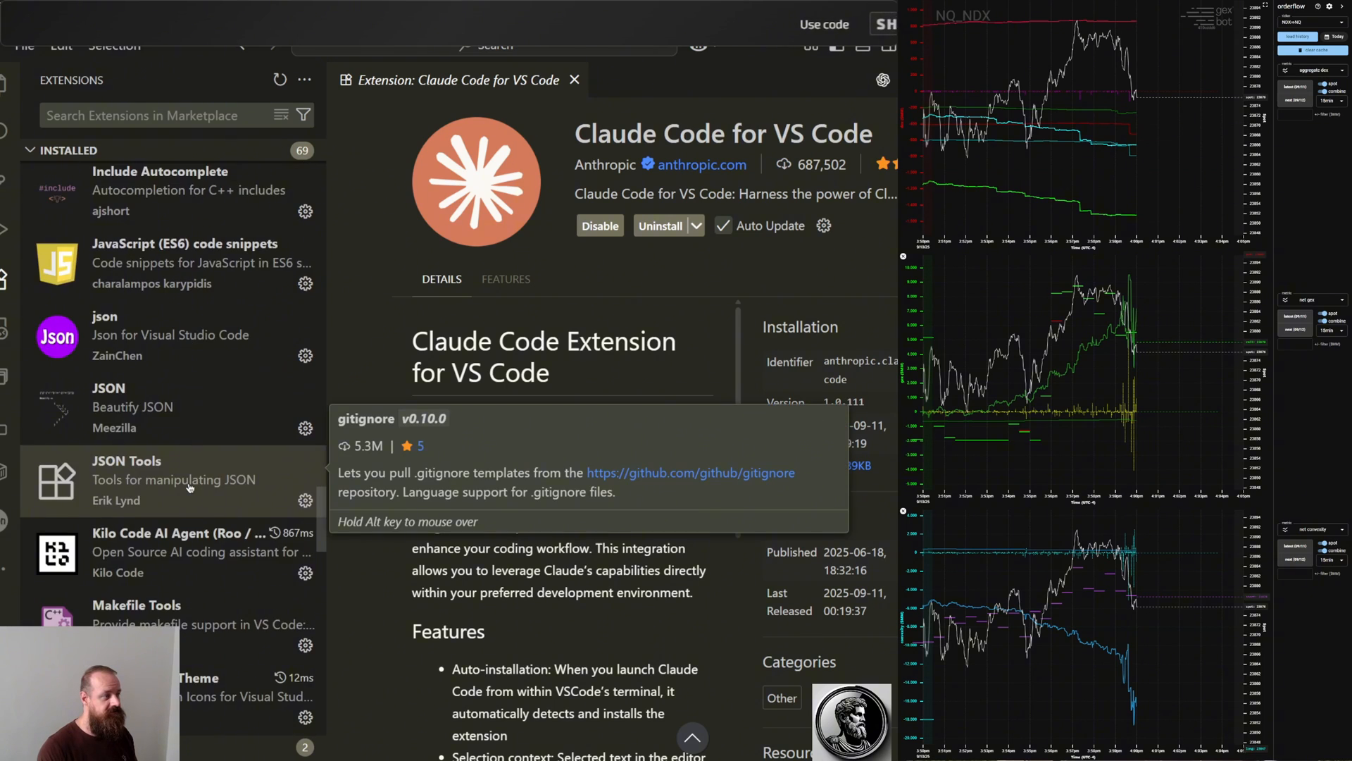
scroll("down", 3)
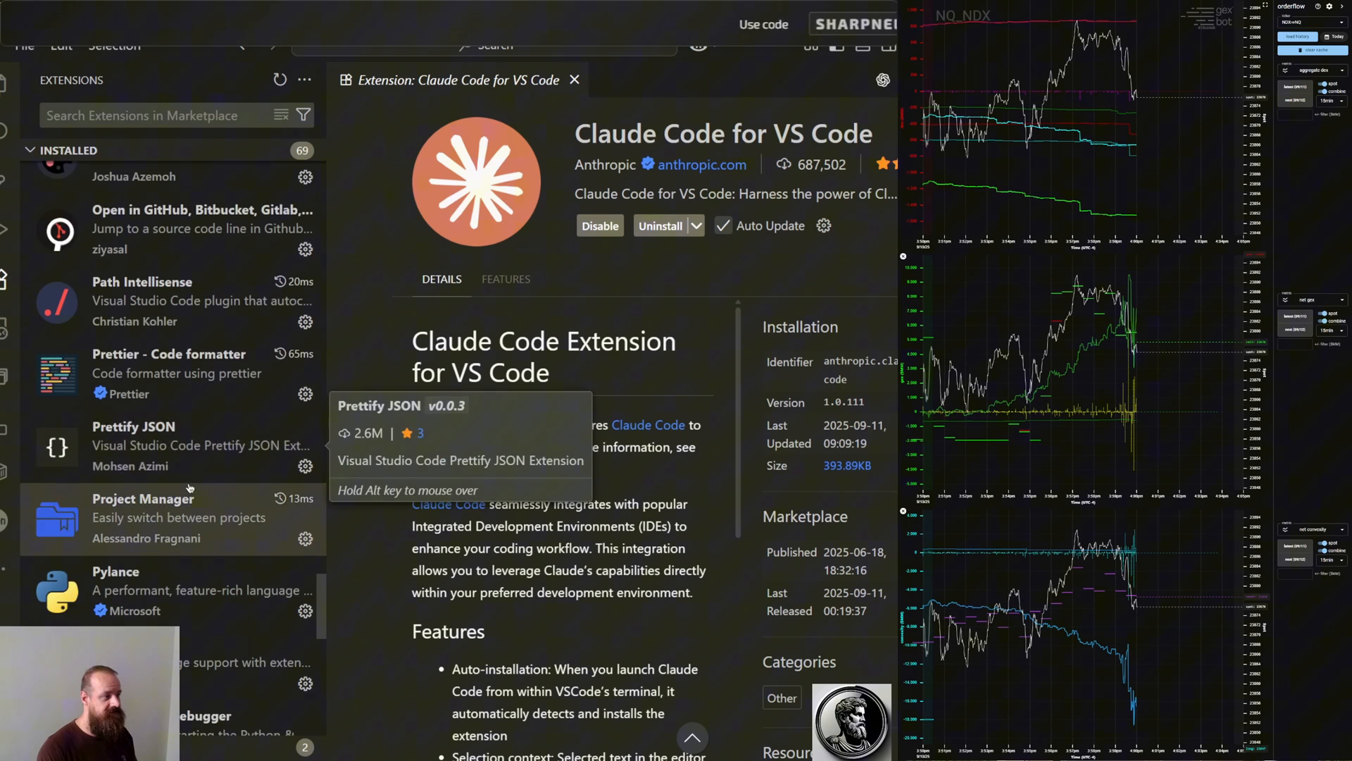
scroll("down", 3)
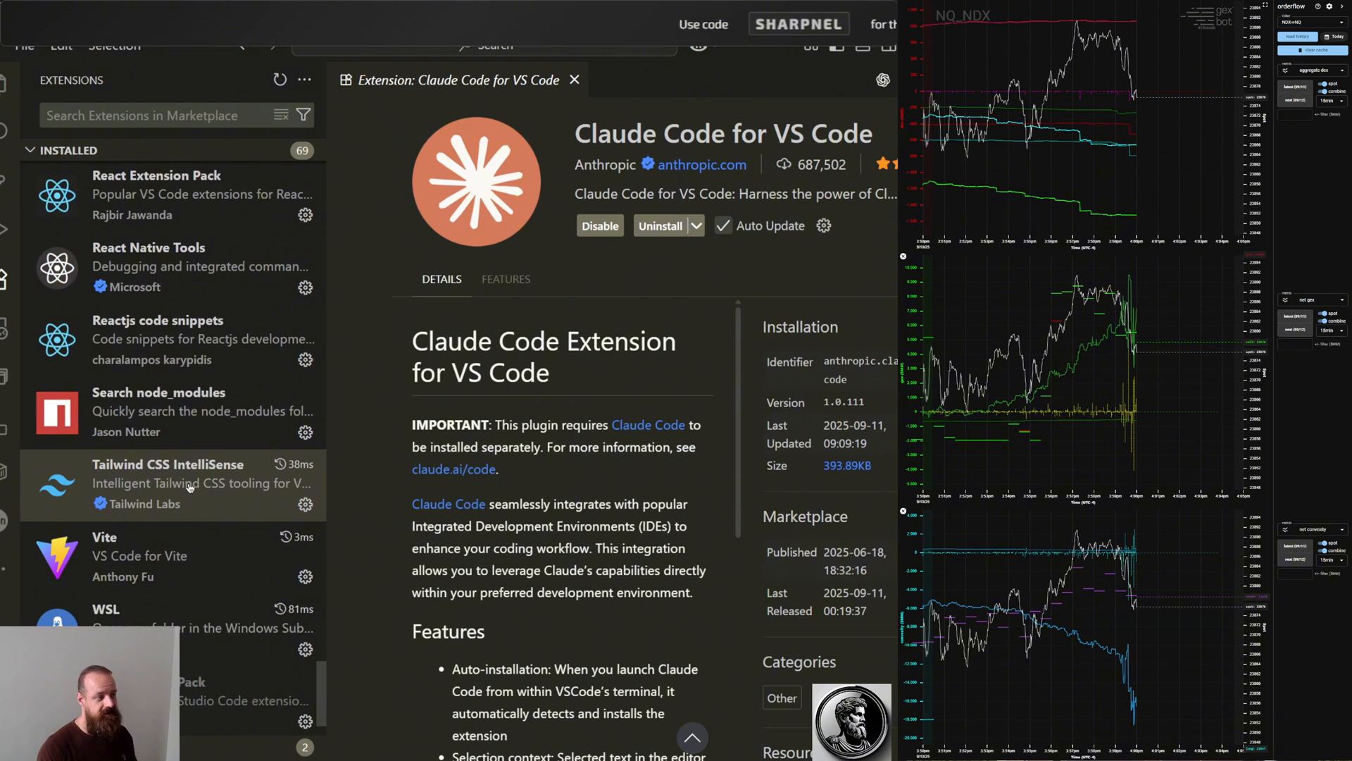
scroll("down", 3)
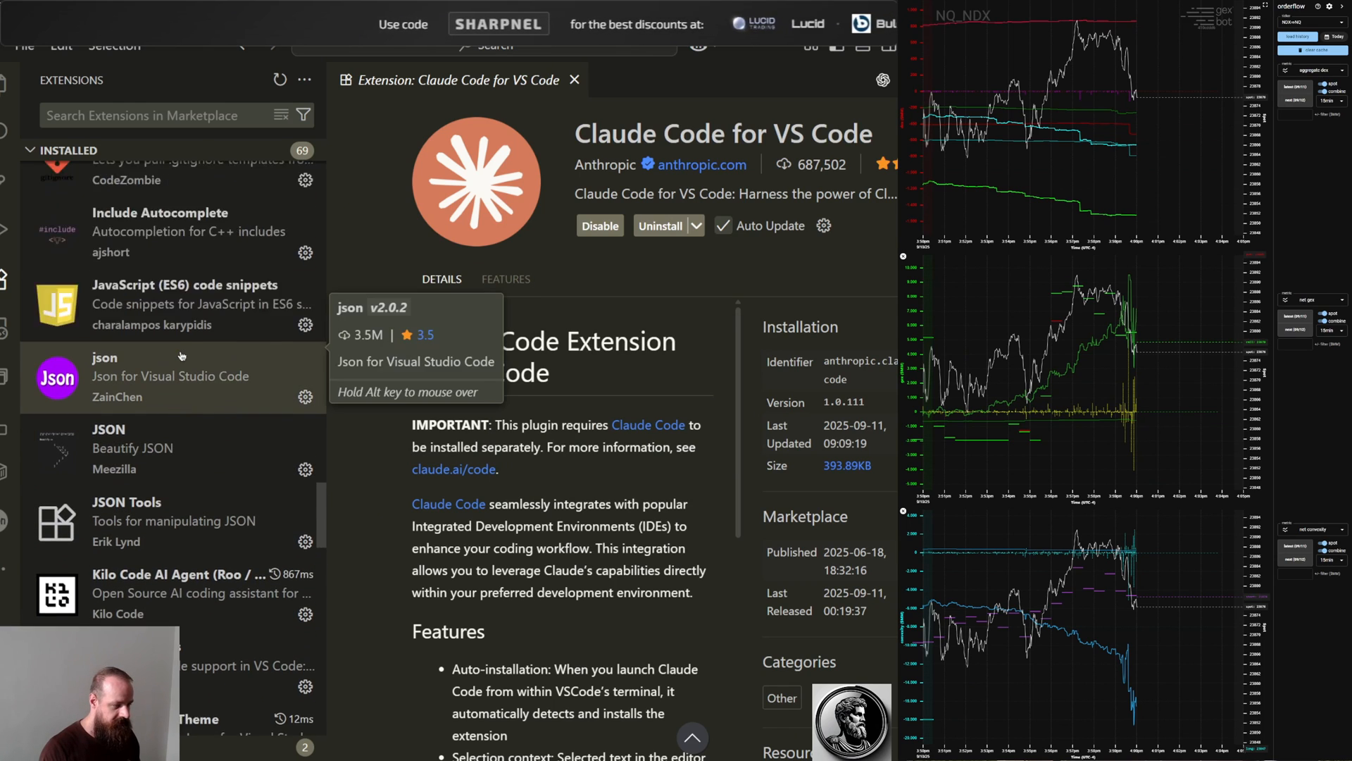
scroll("down", 3)
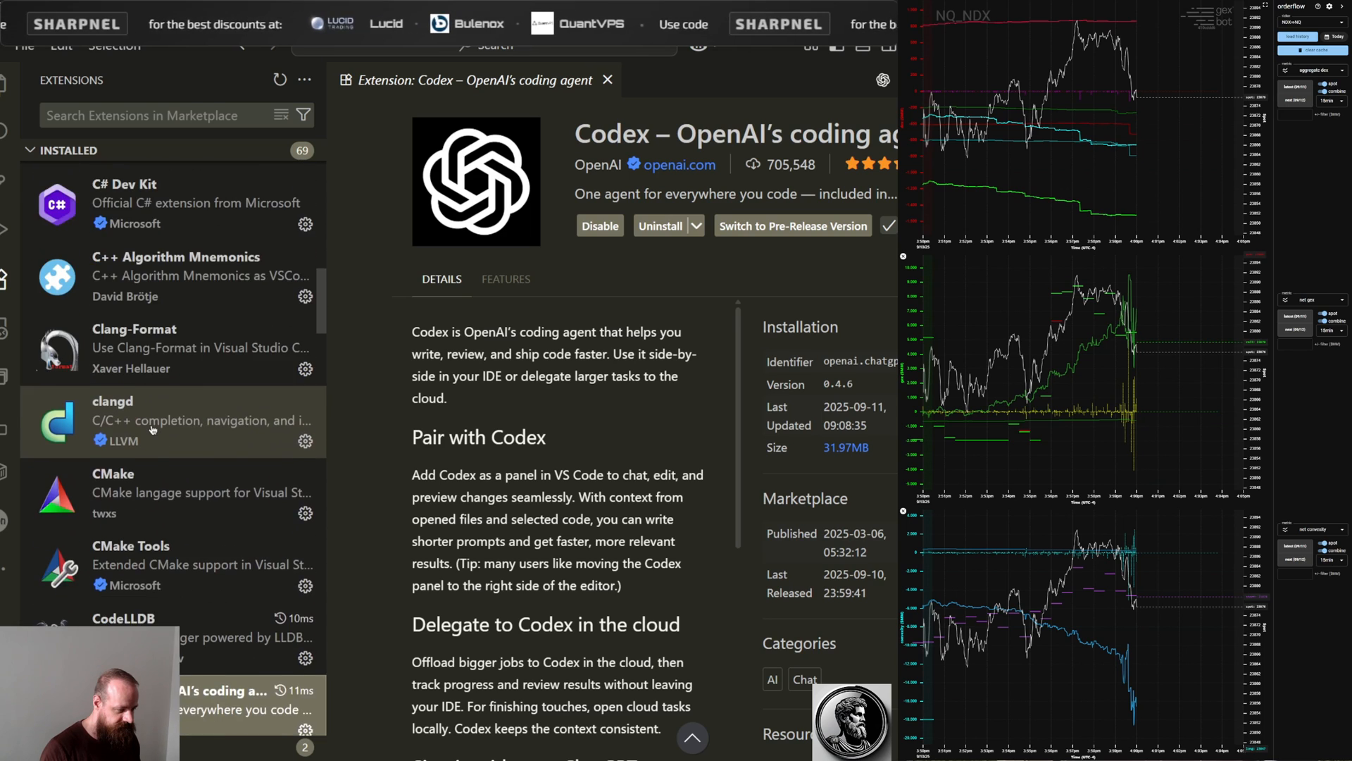
scroll("down", 3)
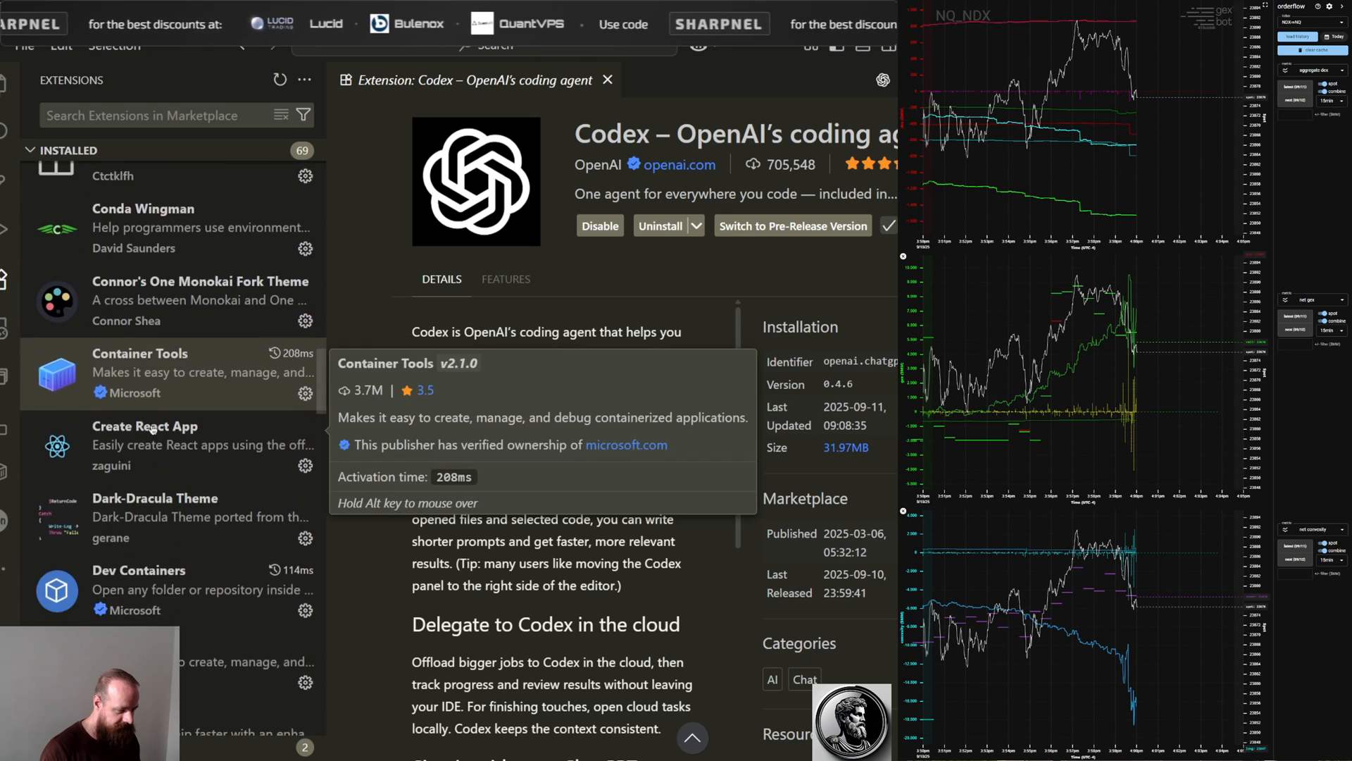
scroll("down", 3)
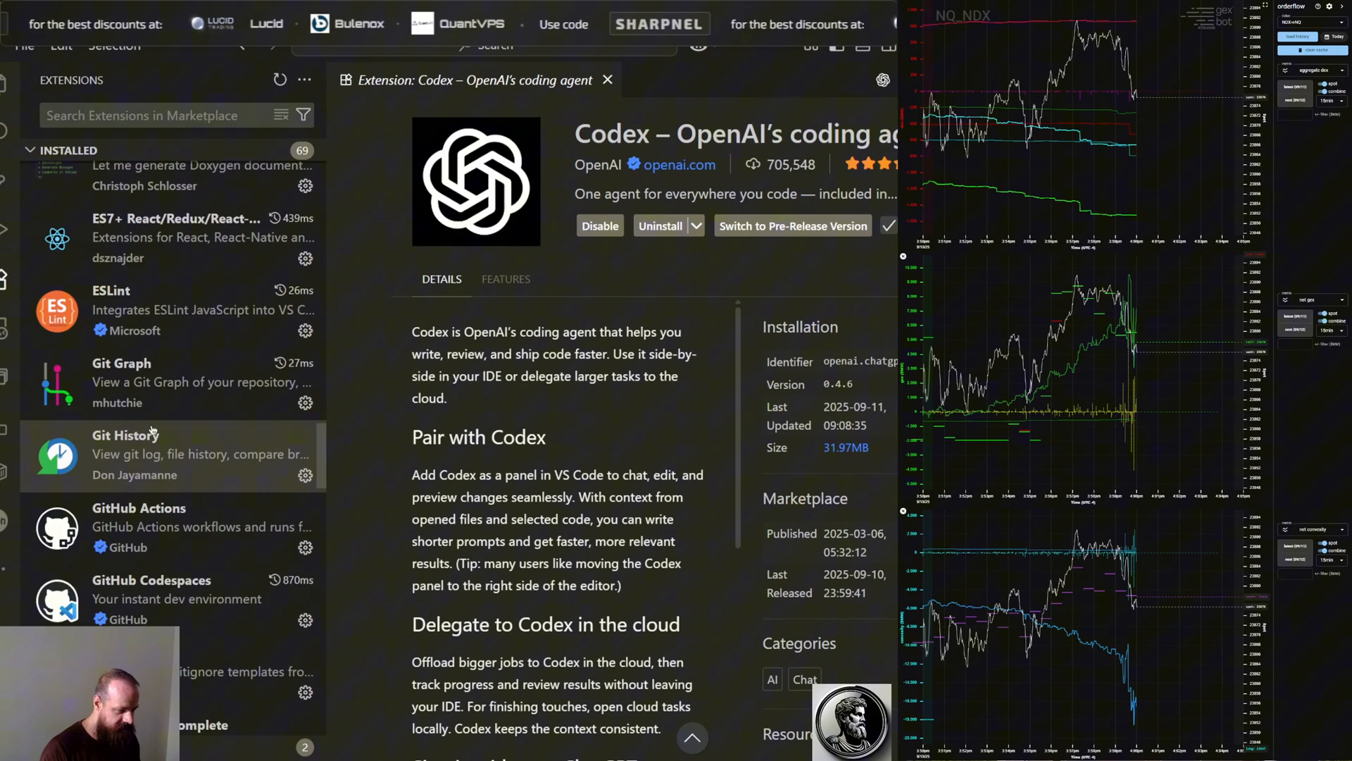
scroll("down", 3)
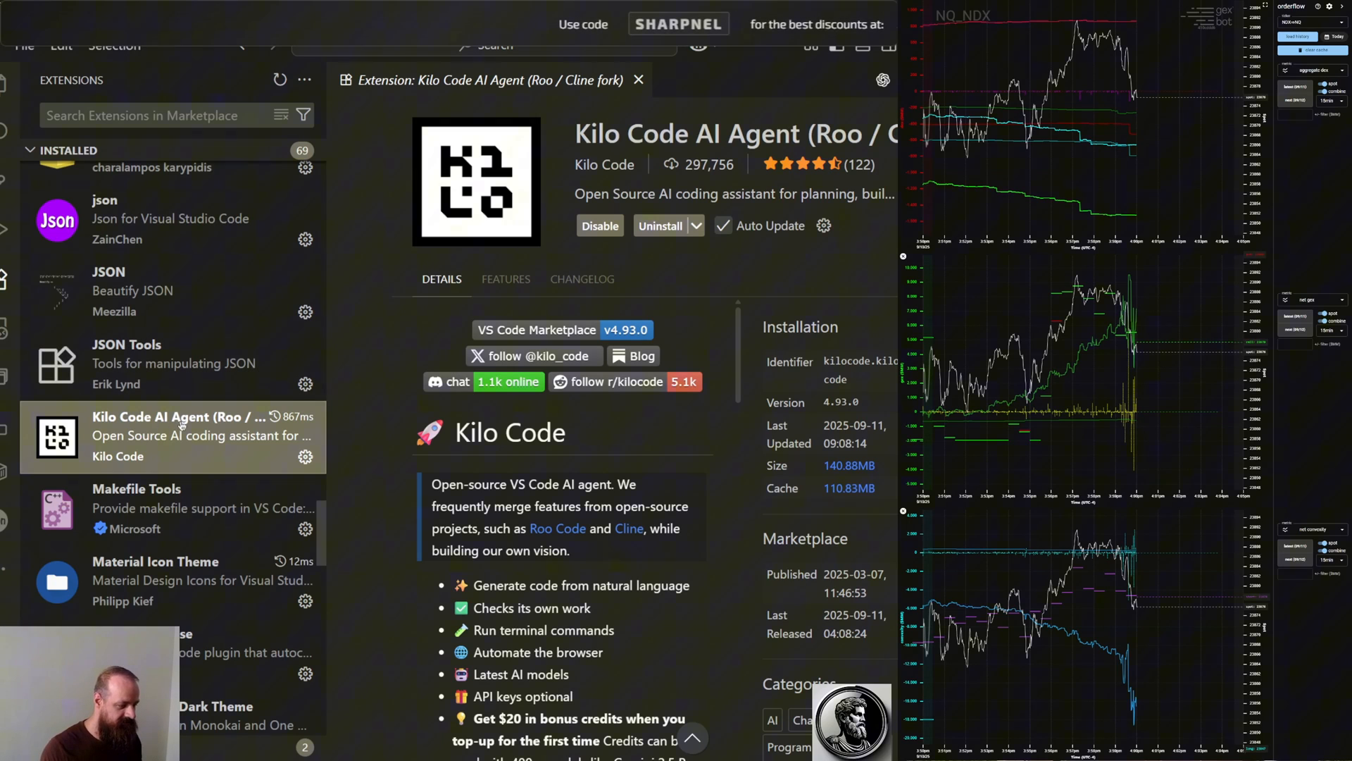
mouse_move(182, 436)
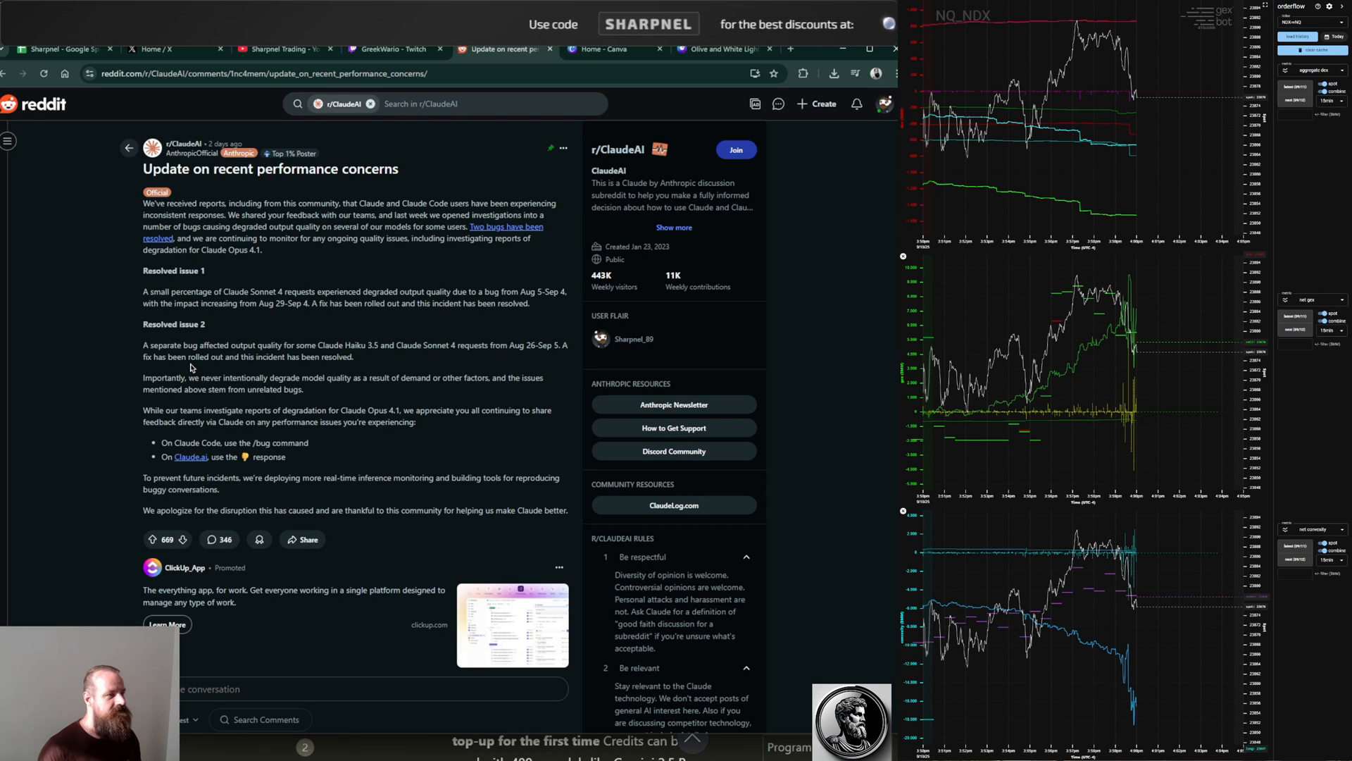
mouse_move(277, 331)
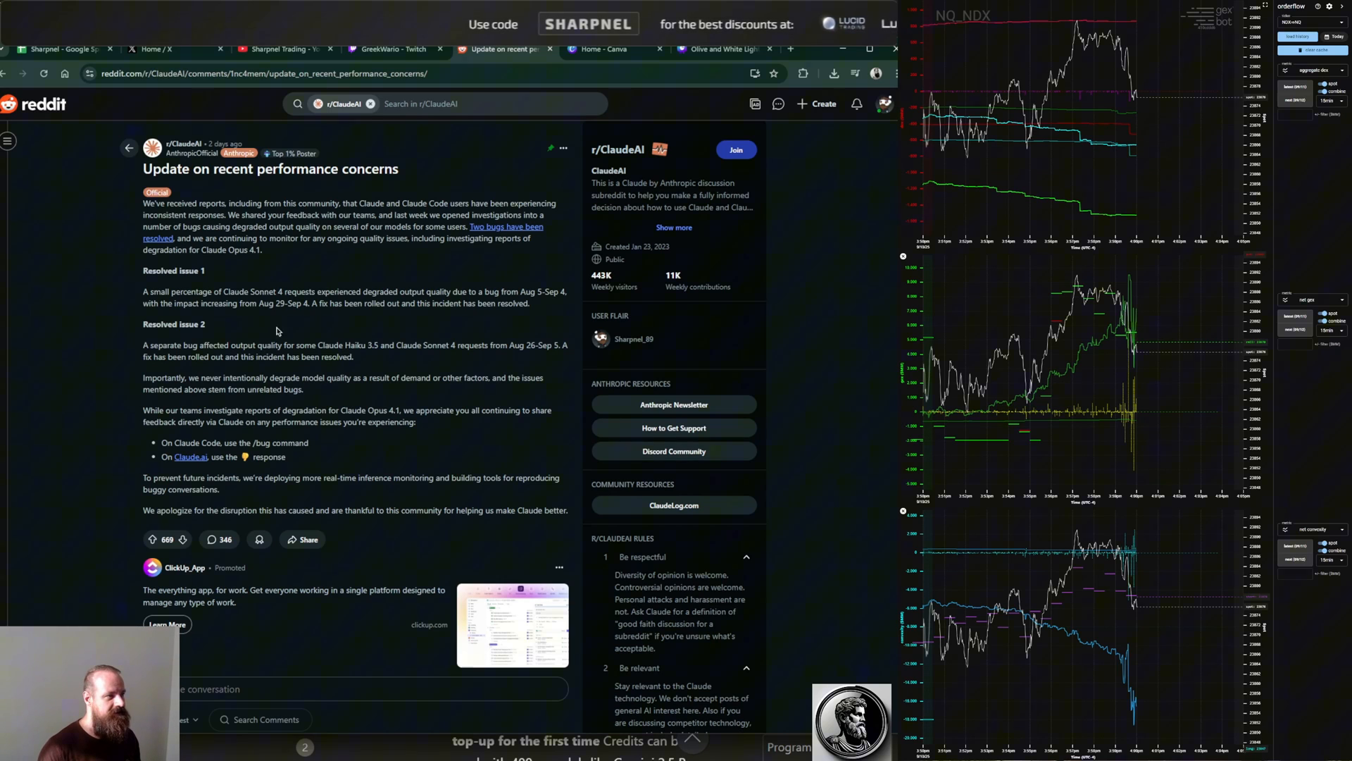